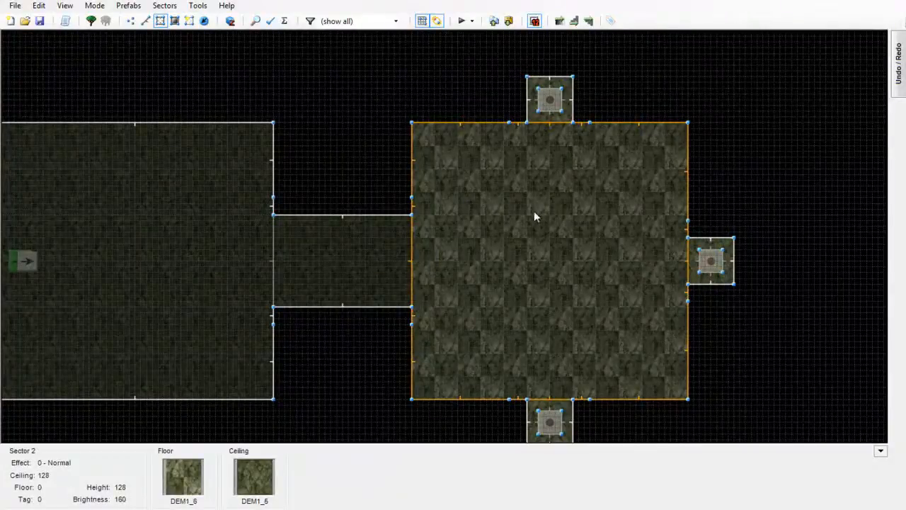
mouse_move(517, 249)
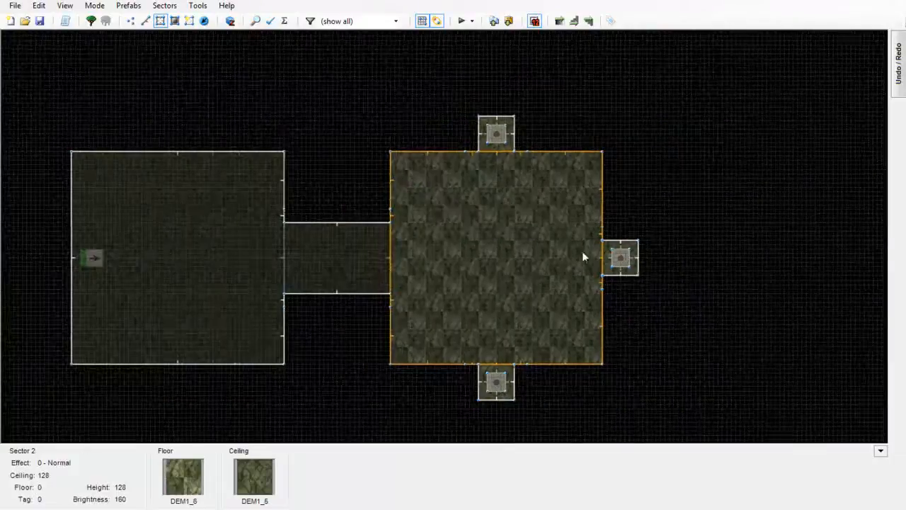
Step: Give the large square room's sector tag 1 in its Edit Sector dialog
click(496, 134)
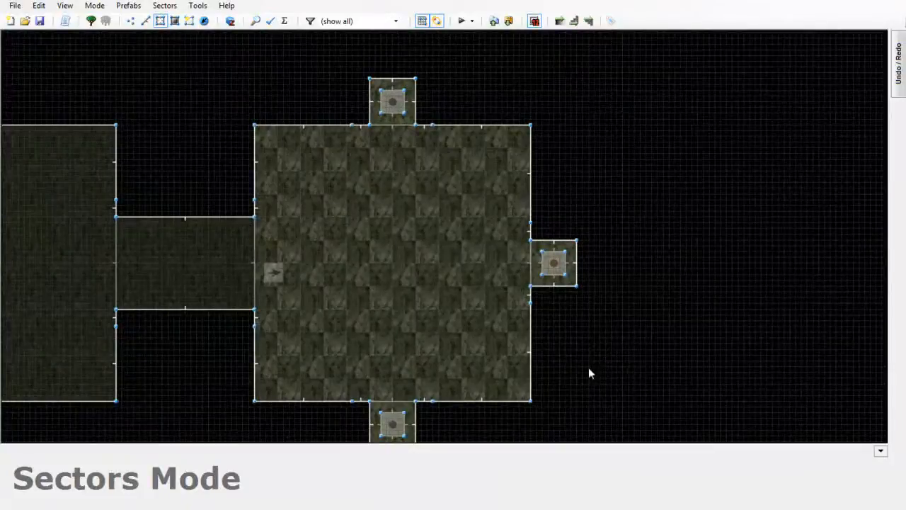
click(393, 262)
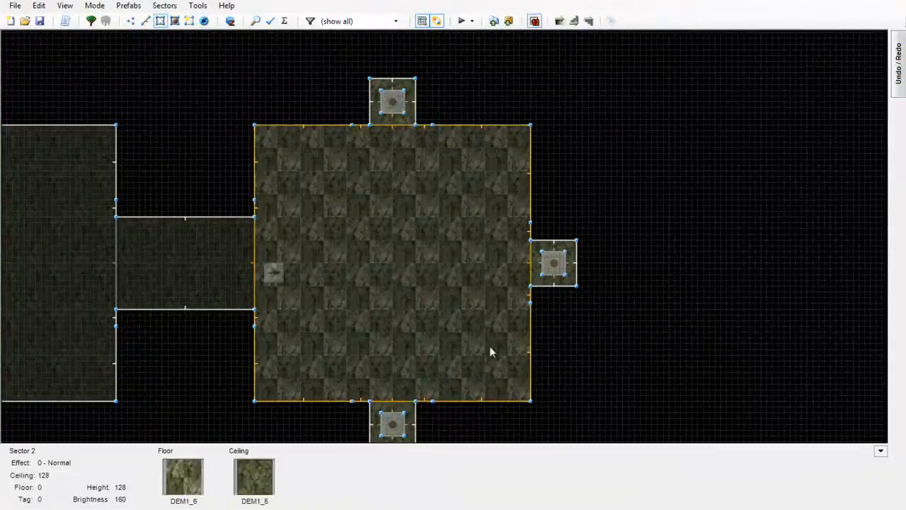
double_click(394, 262)
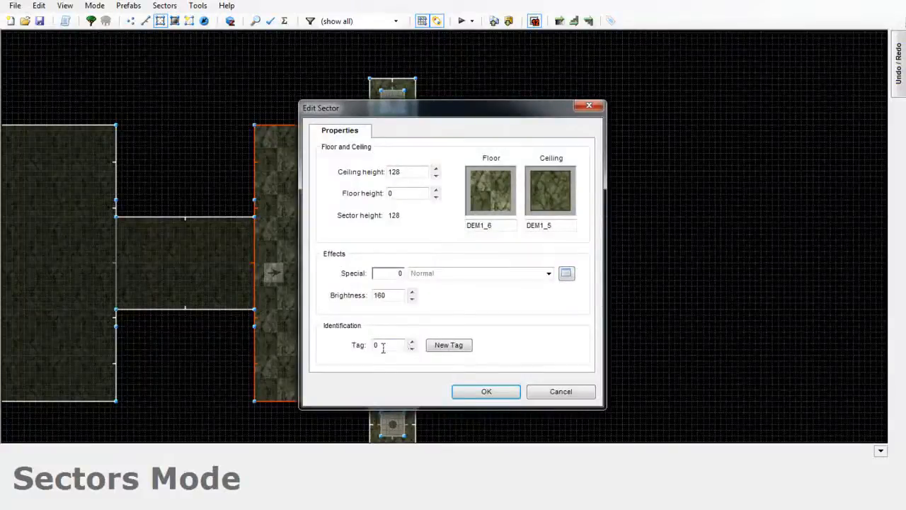
triple_click(388, 346)
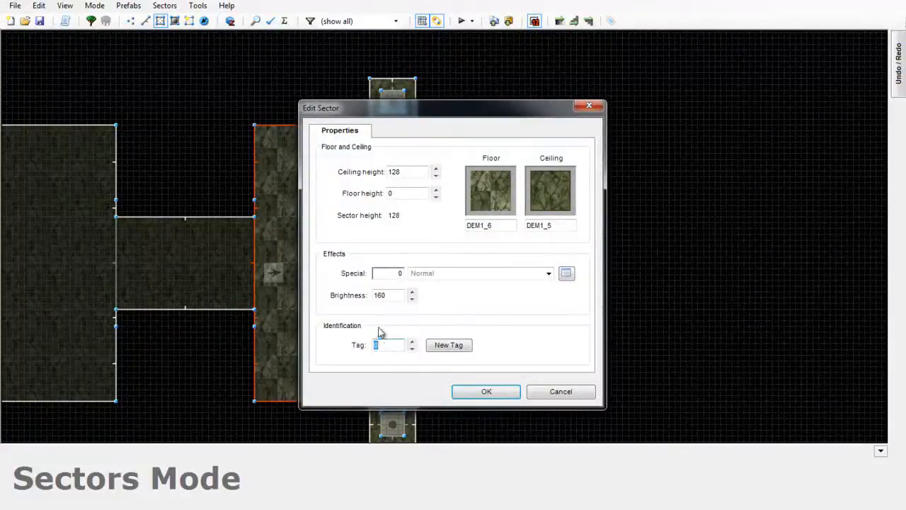
mouse_move(414, 368)
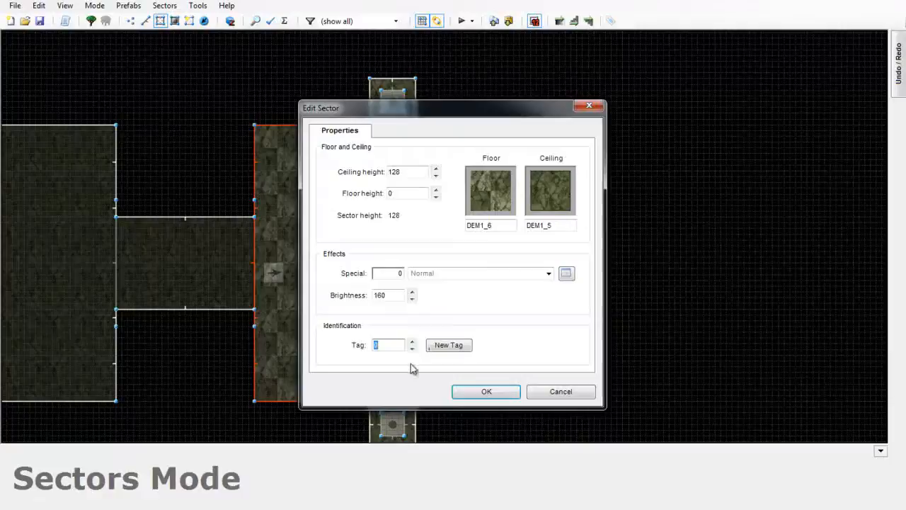
click(485, 390)
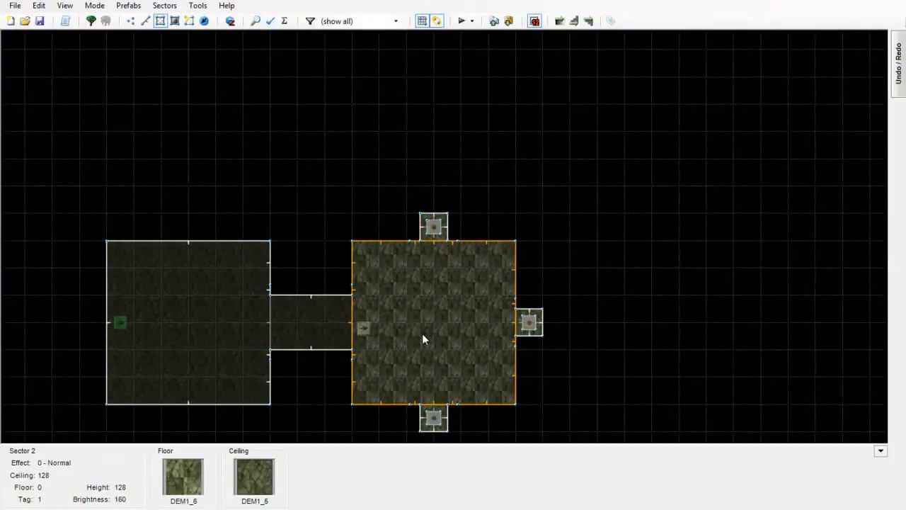
mouse_move(404, 374)
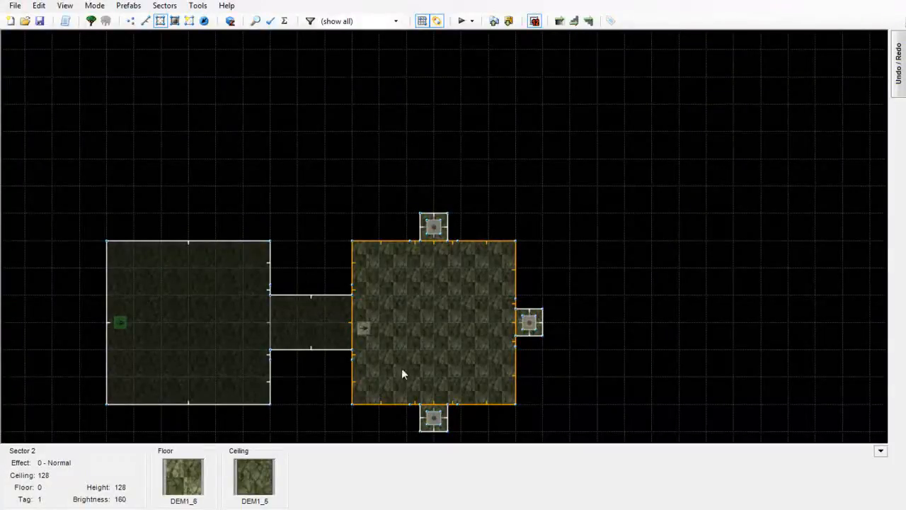
Step: Start the map script in the script editor with #include "zcommon.acs"
click(65, 21)
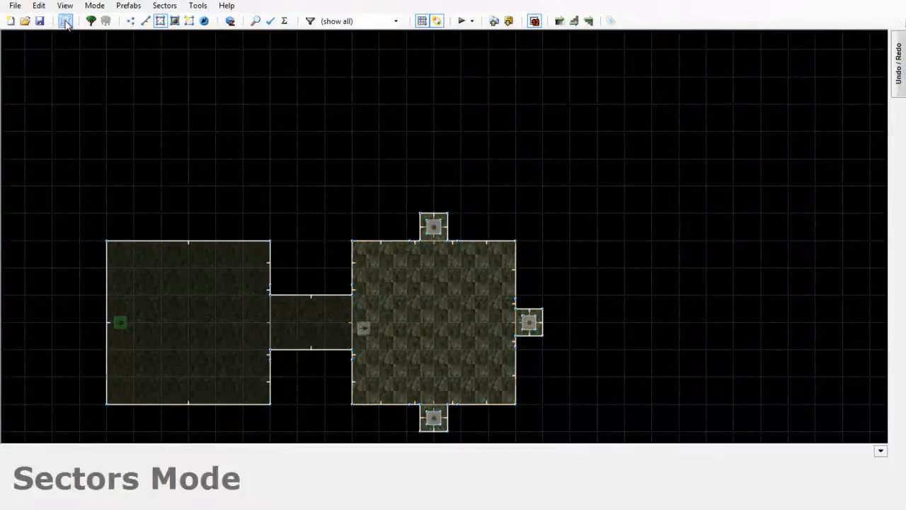
mouse_move(65, 21)
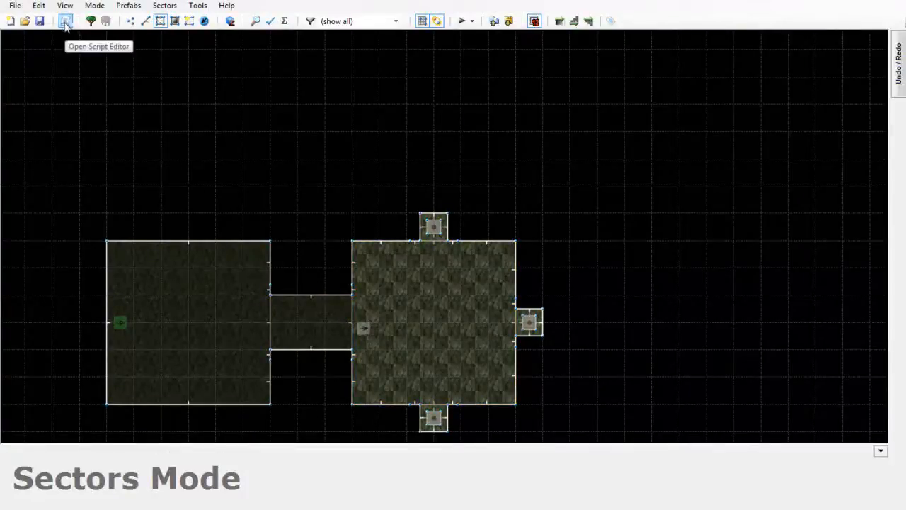
click(65, 22)
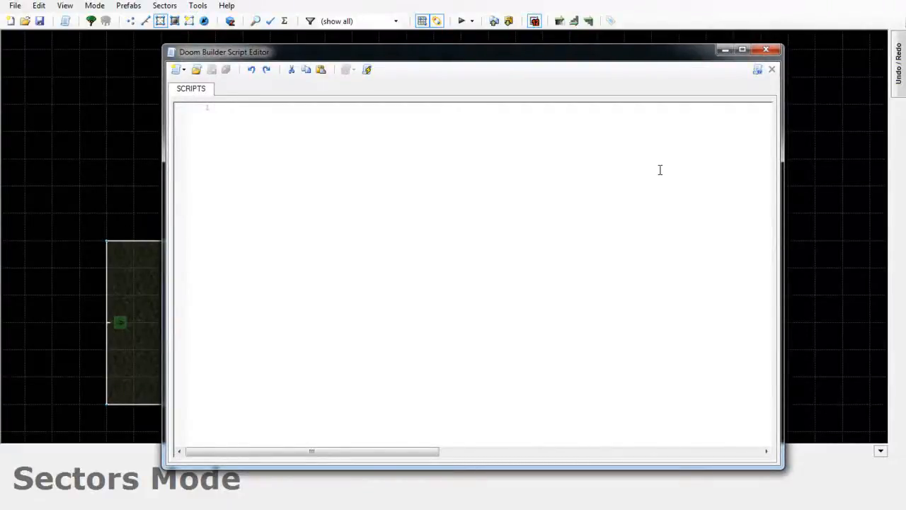
text(#include)
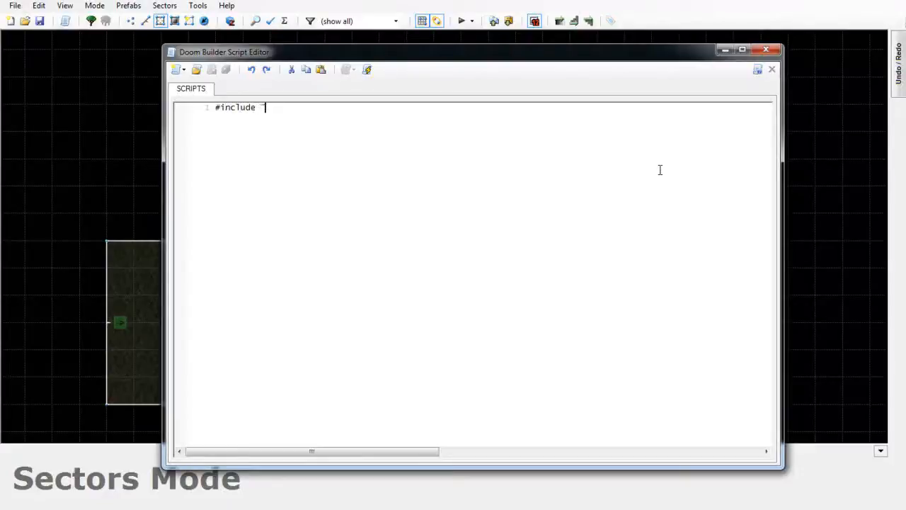
text("zcommon.ac)
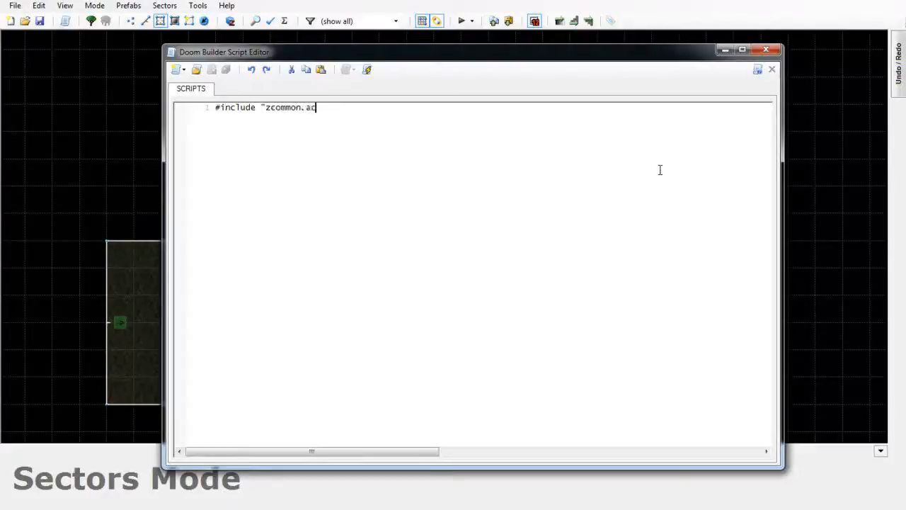
text(s";)
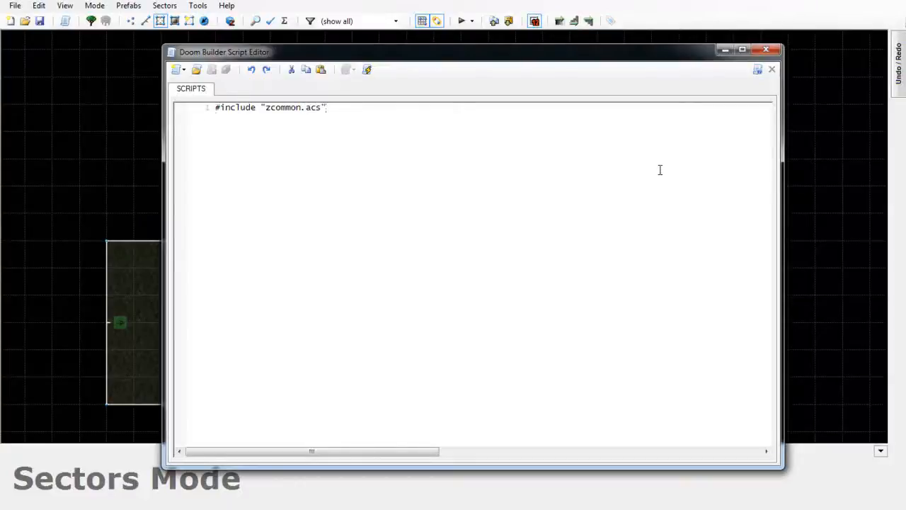
key(Return)
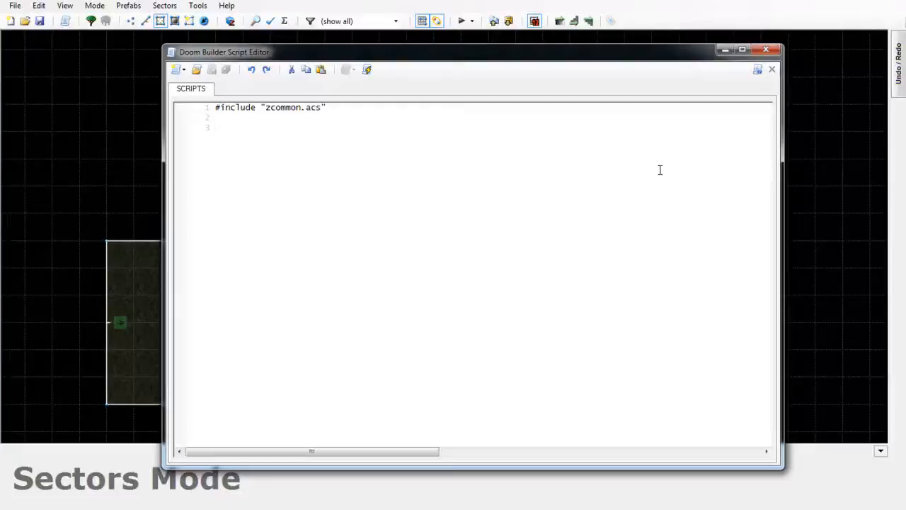
Step: Write an empty "script 1 OPEN" block with braces and an empty body line
click(216, 128)
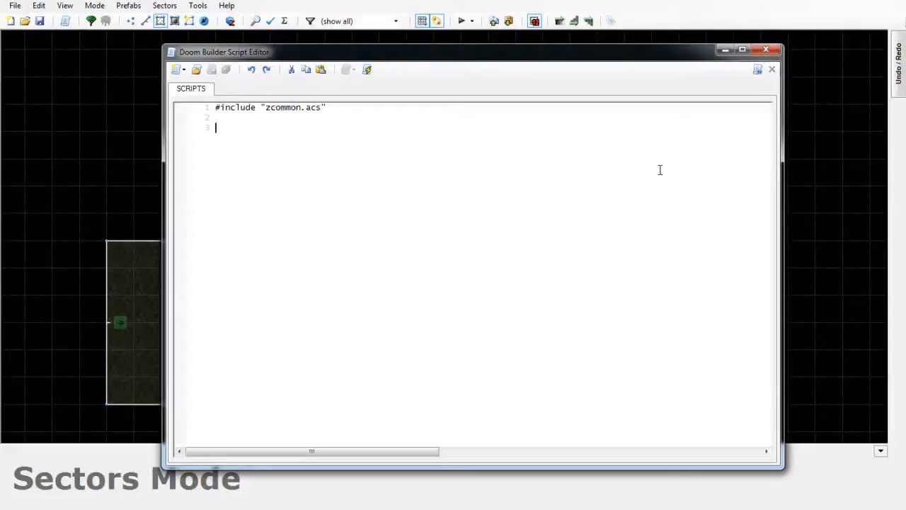
text(scrip)
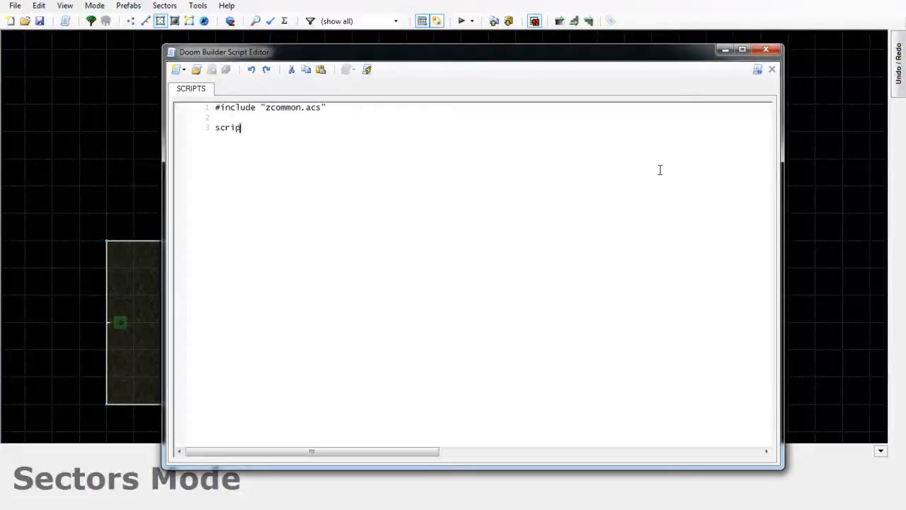
text(t 1)
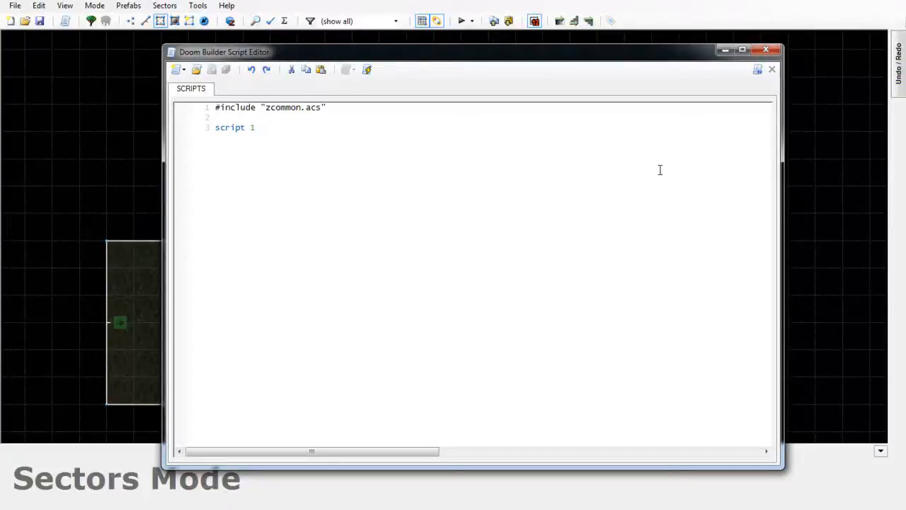
text(OPEN)
text({)
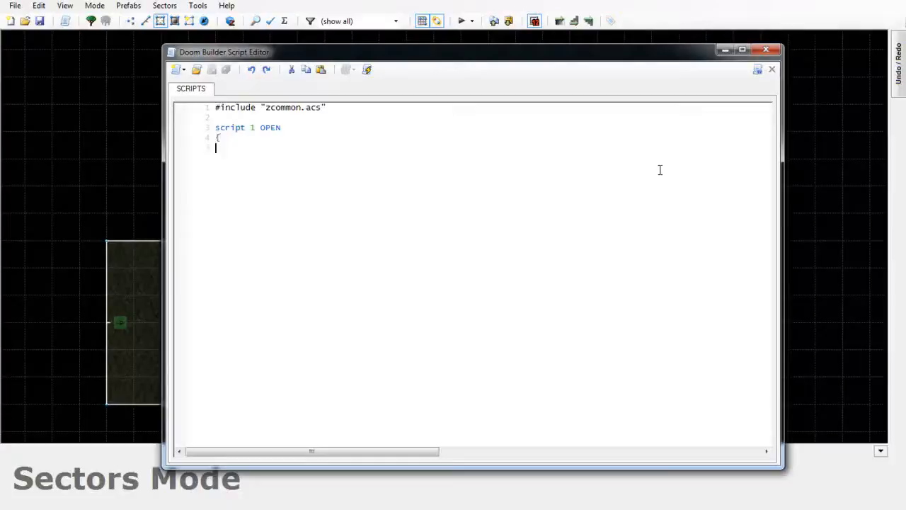
text(})
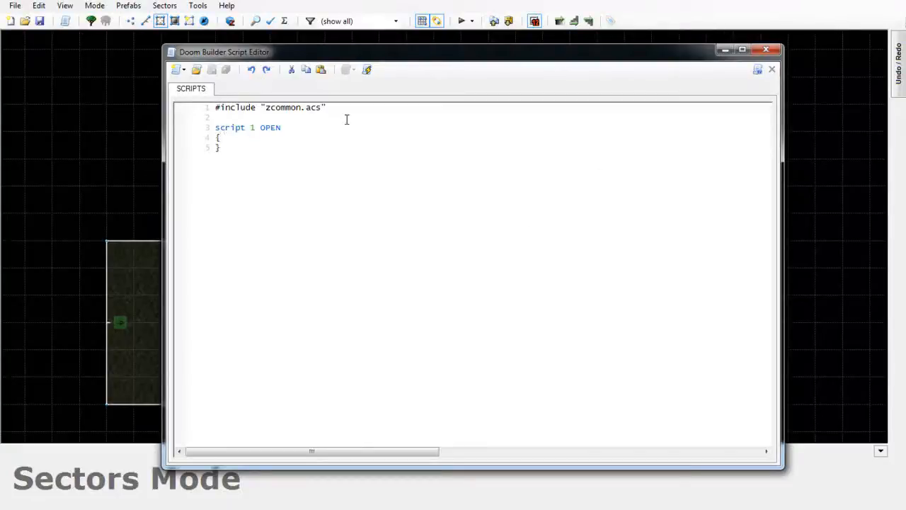
key(Return)
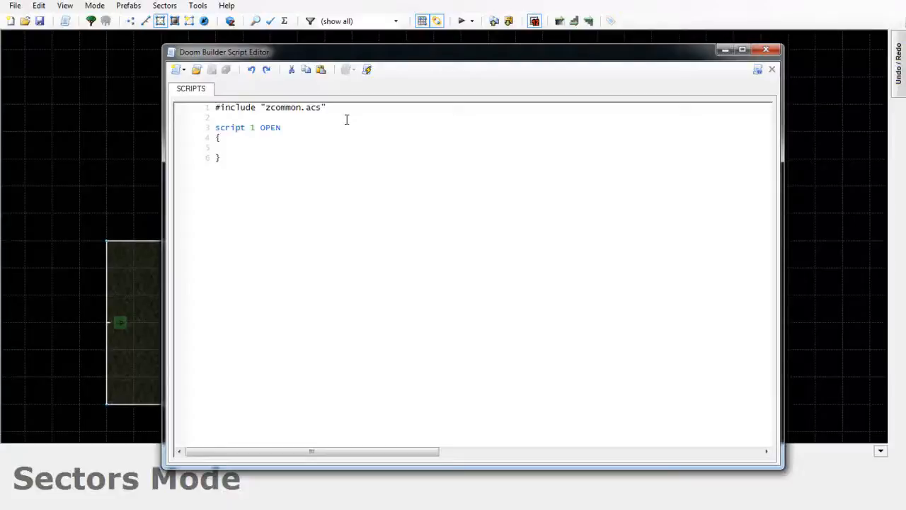
click(235, 147)
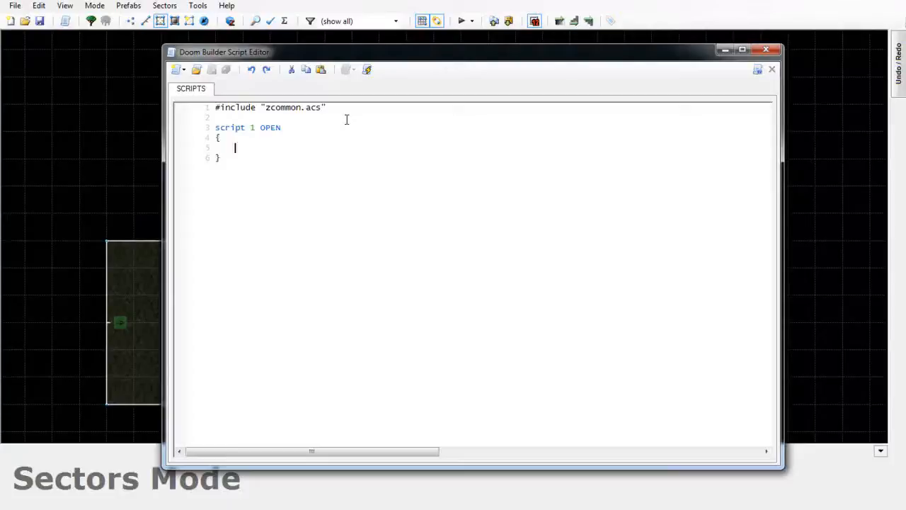
Step: Write the statement Sector_SetPlaneReflection(1,50,0); inside script 1's body
text(Sector)
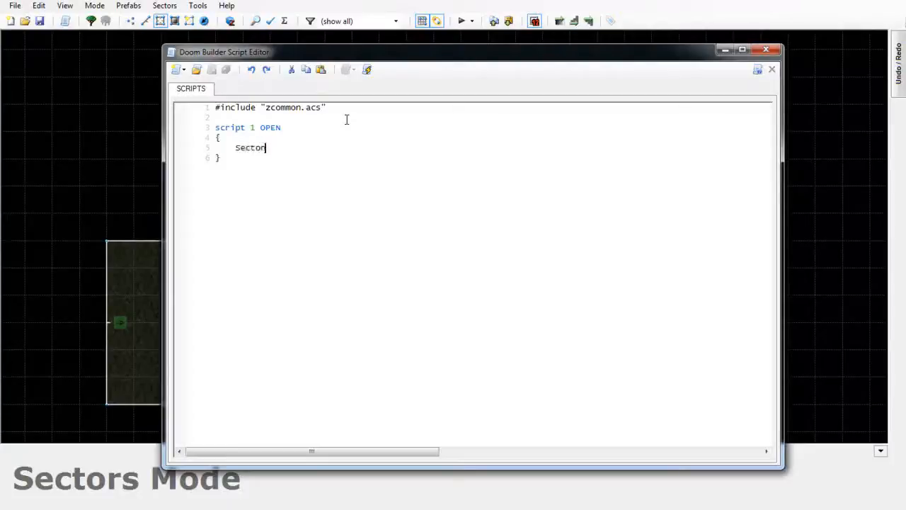
text(_Setr)
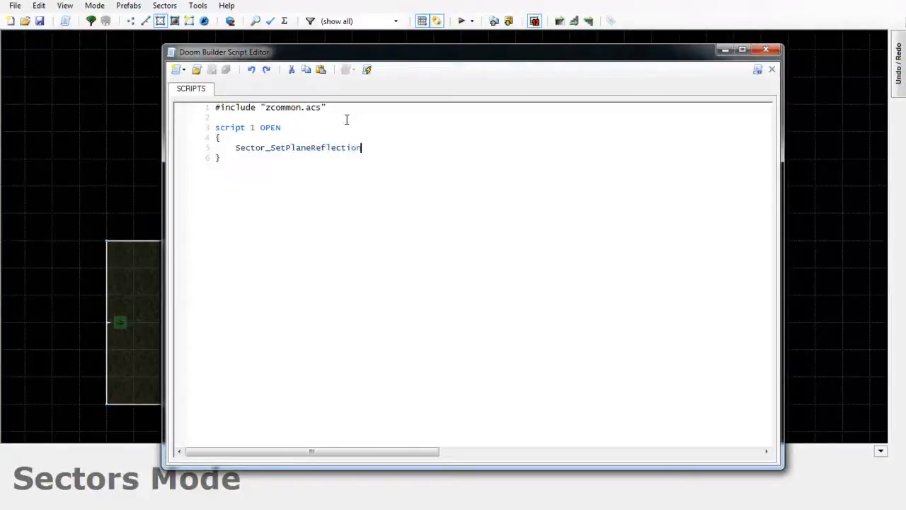
text(()
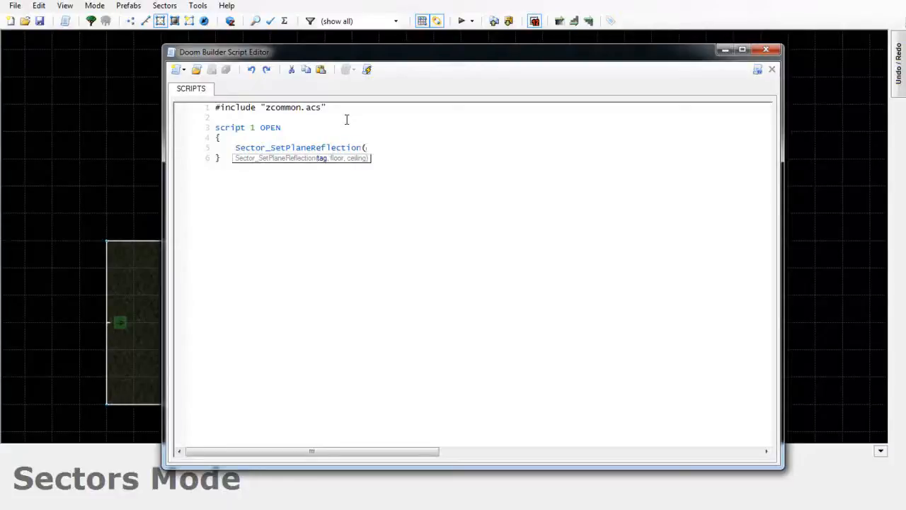
text(1)
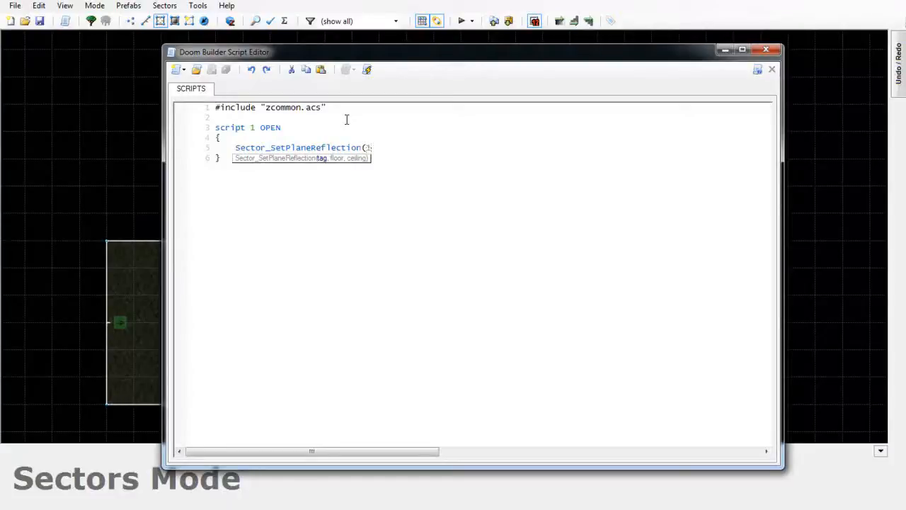
text(,5)
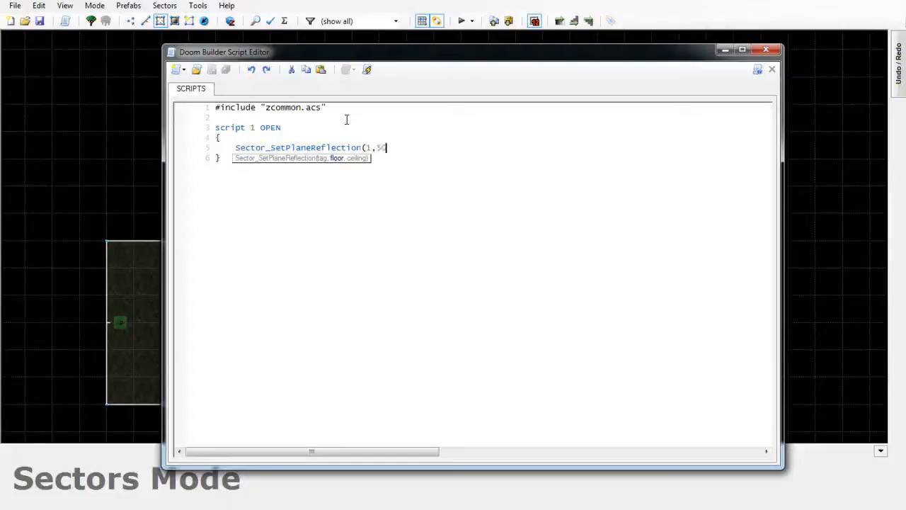
text(0,)
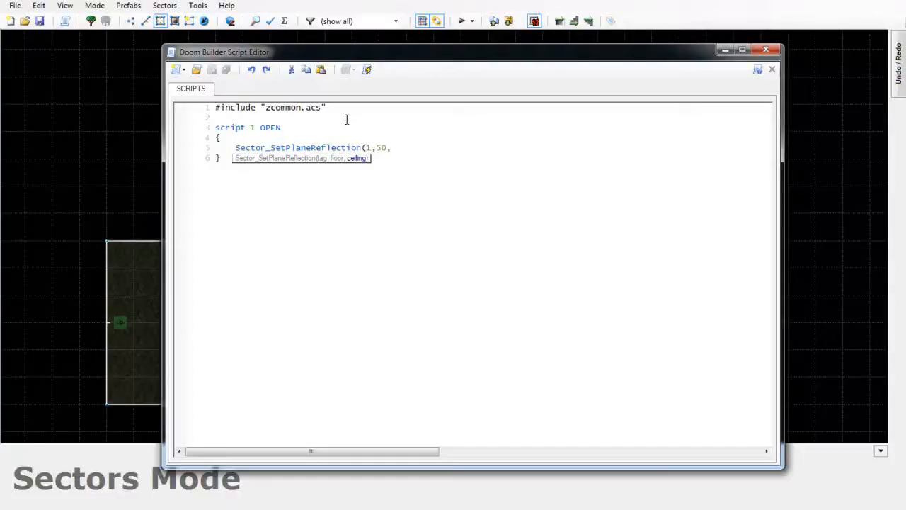
text(0,)
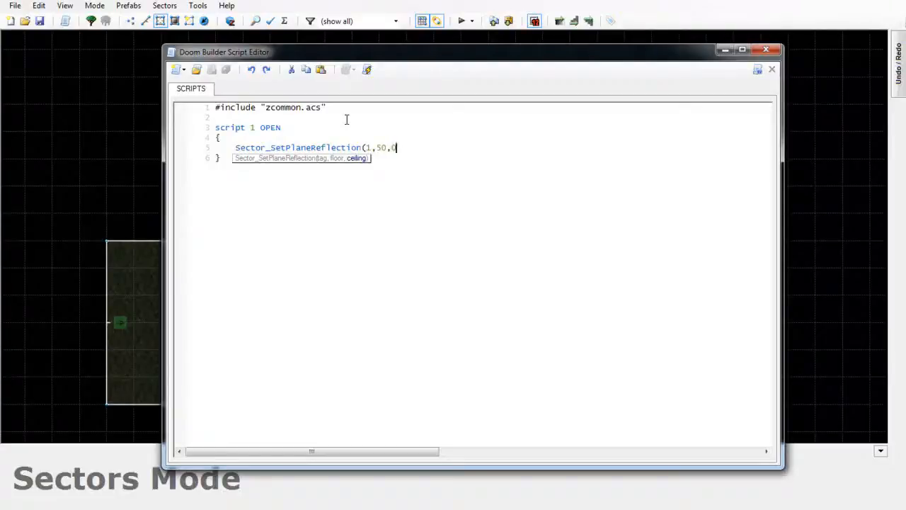
text())
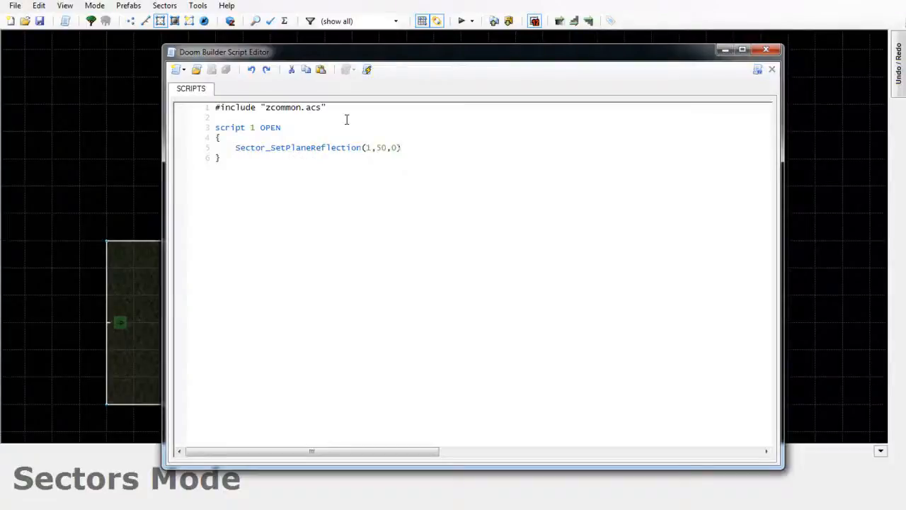
text(;)
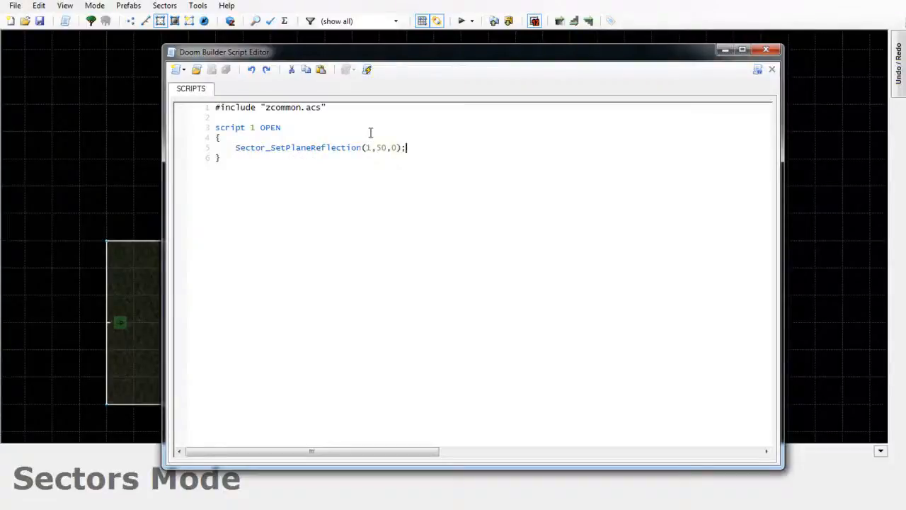
mouse_move(388, 165)
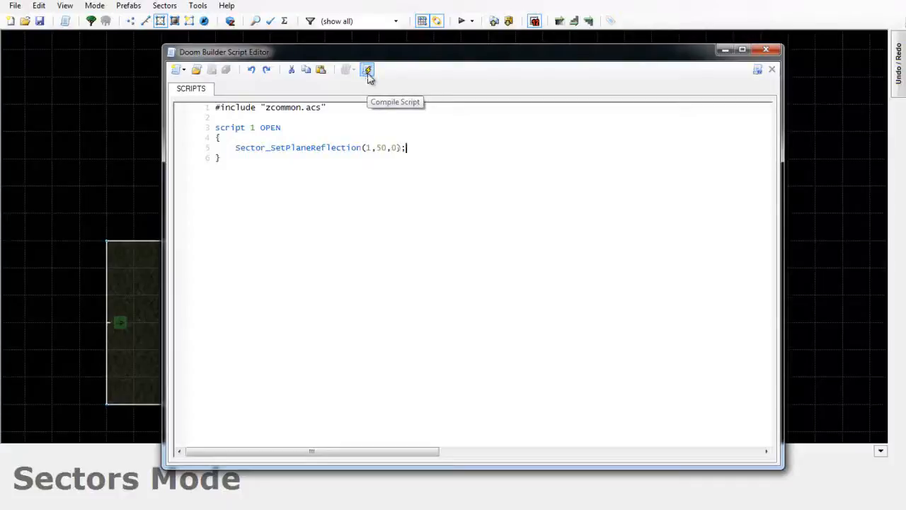
mouse_move(126, 504)
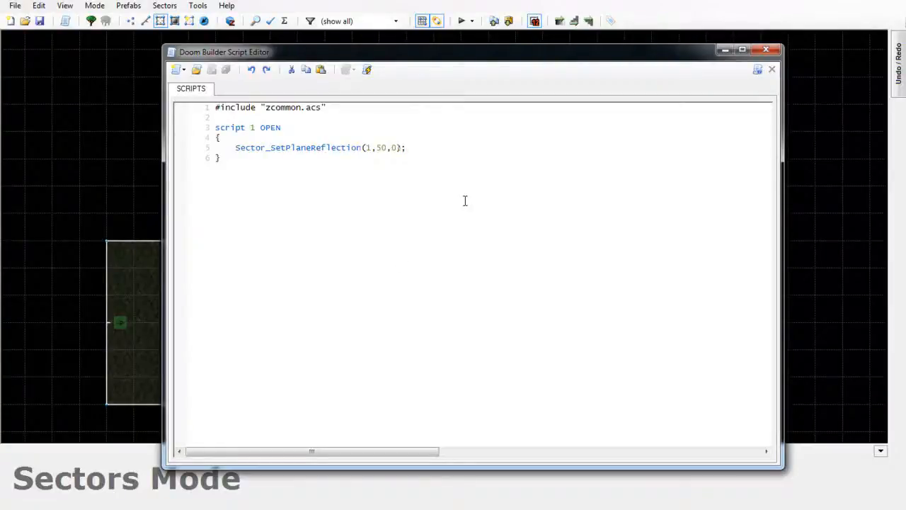
Step: Start a new line after the Sector_SetPlaneReflection call
click(405, 147)
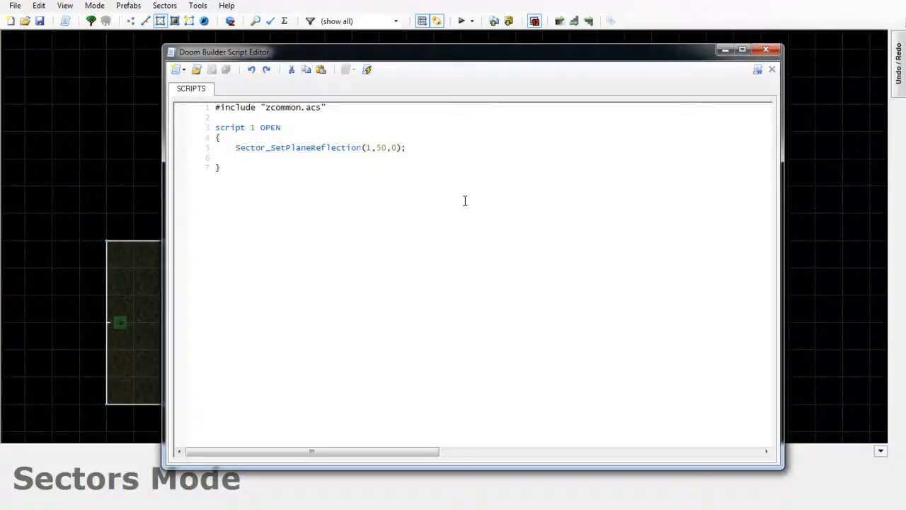
Step: Write a second Sector_SetPlaneReflection call for sector 3, then delete it
text(Sector_SetPlaneReflection(2)
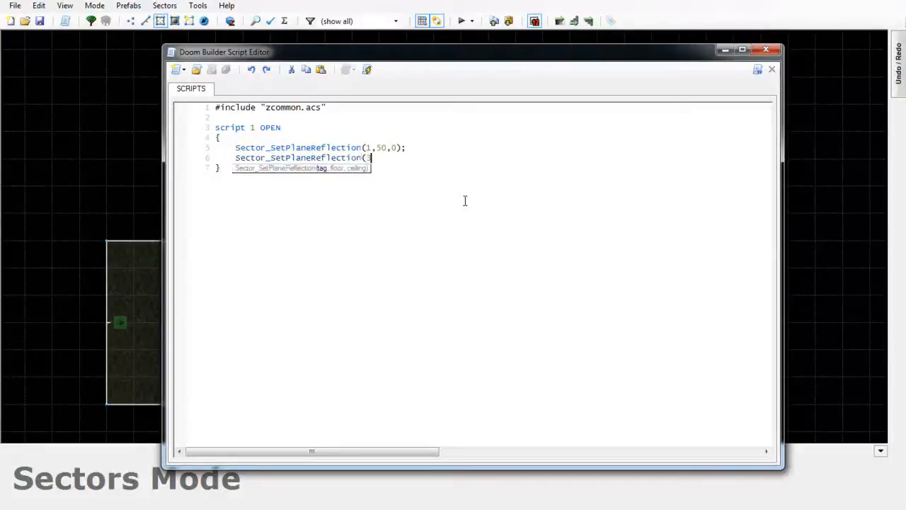
text(3,100,100);)
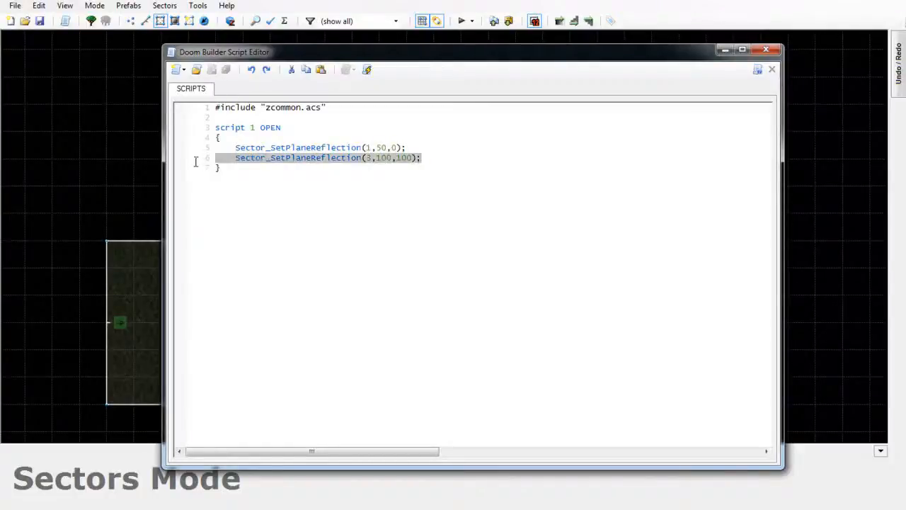
key(Delete)
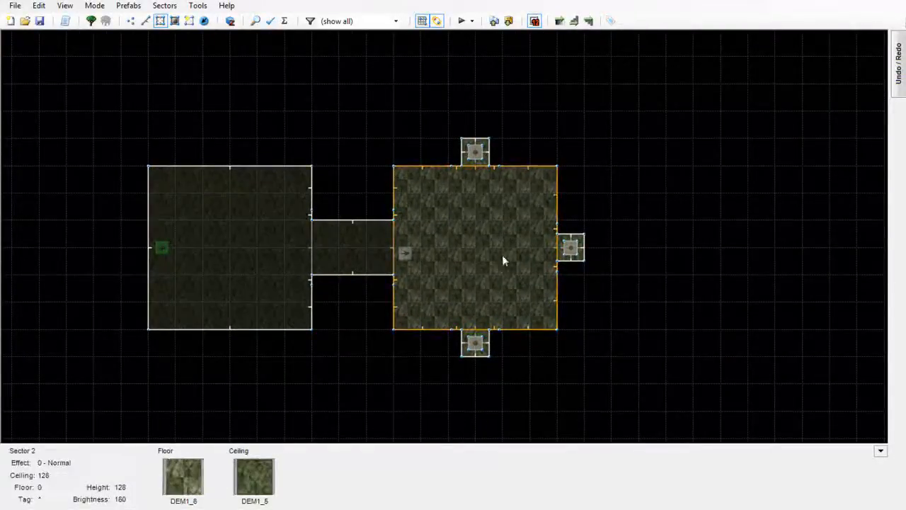
Step: Clear the selection on the map back in Sectors Mode
click(354, 314)
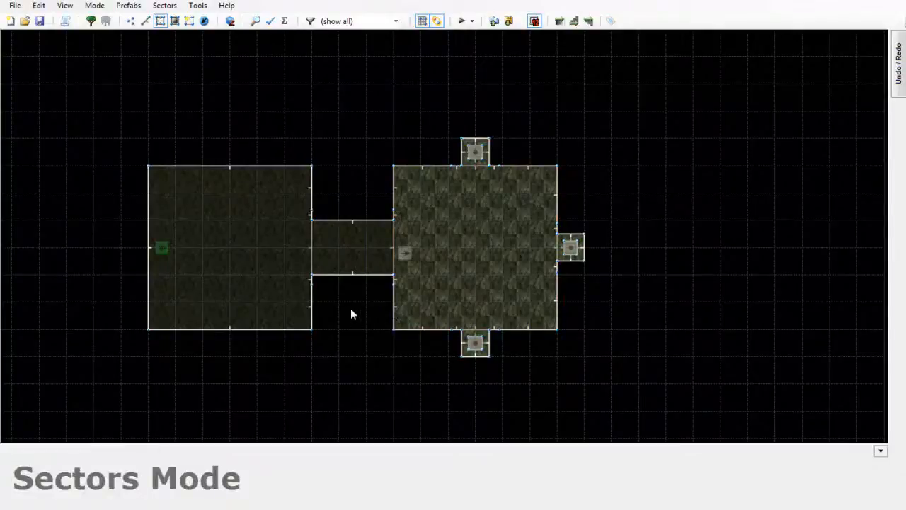